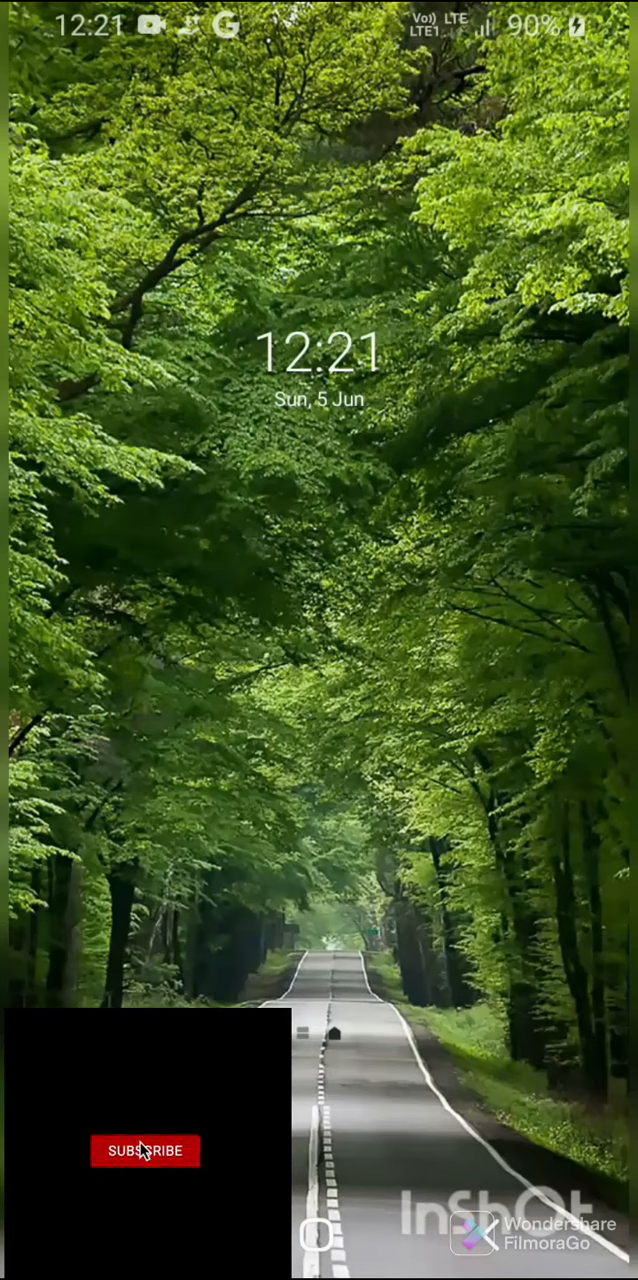
# Navigate through the phone's bottom controls to reach the Display settings page
pyautogui.click(145, 1151)
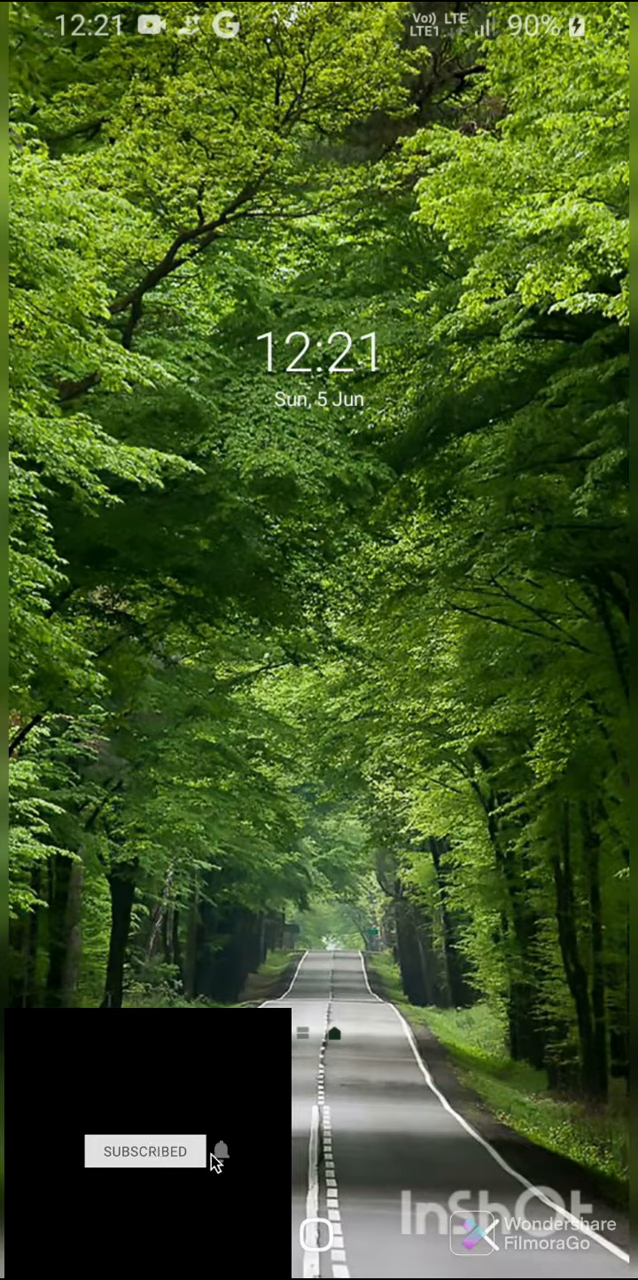
pyautogui.click(222, 1152)
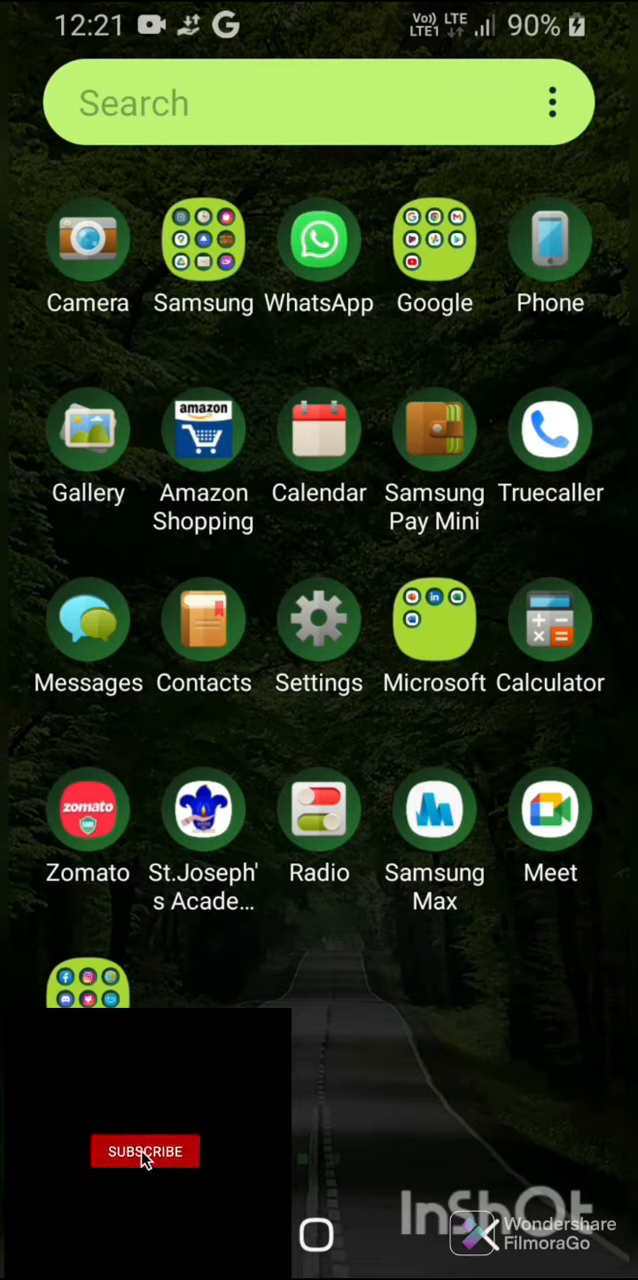
pyautogui.click(144, 1151)
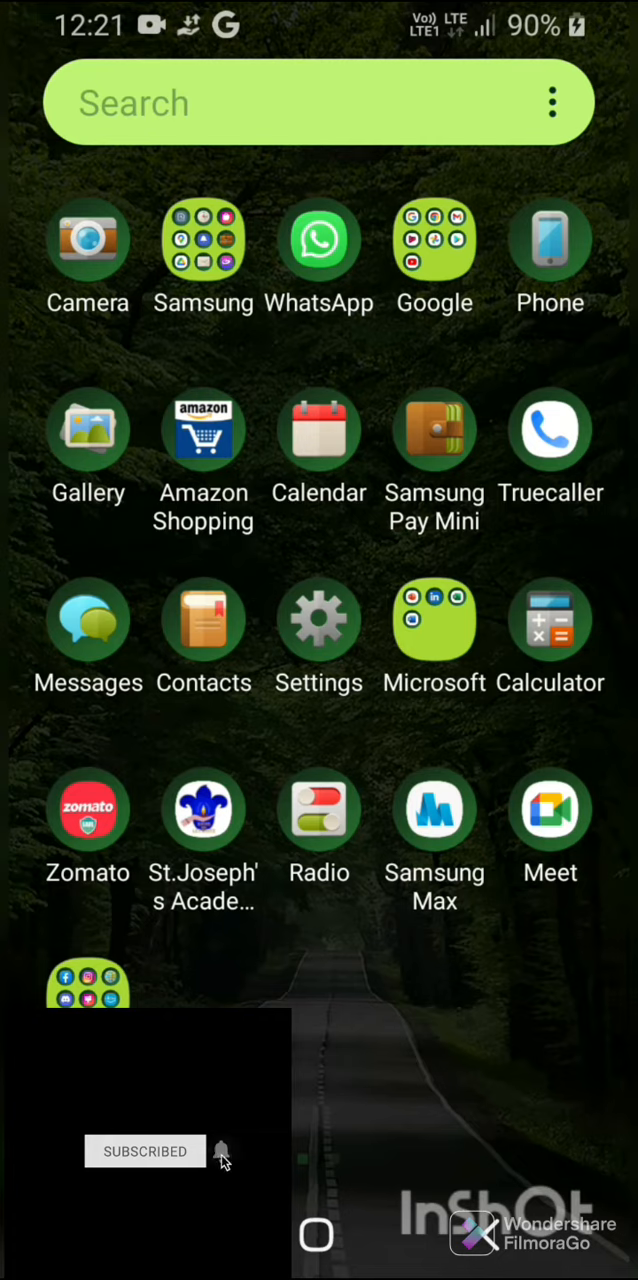
pyautogui.click(222, 1151)
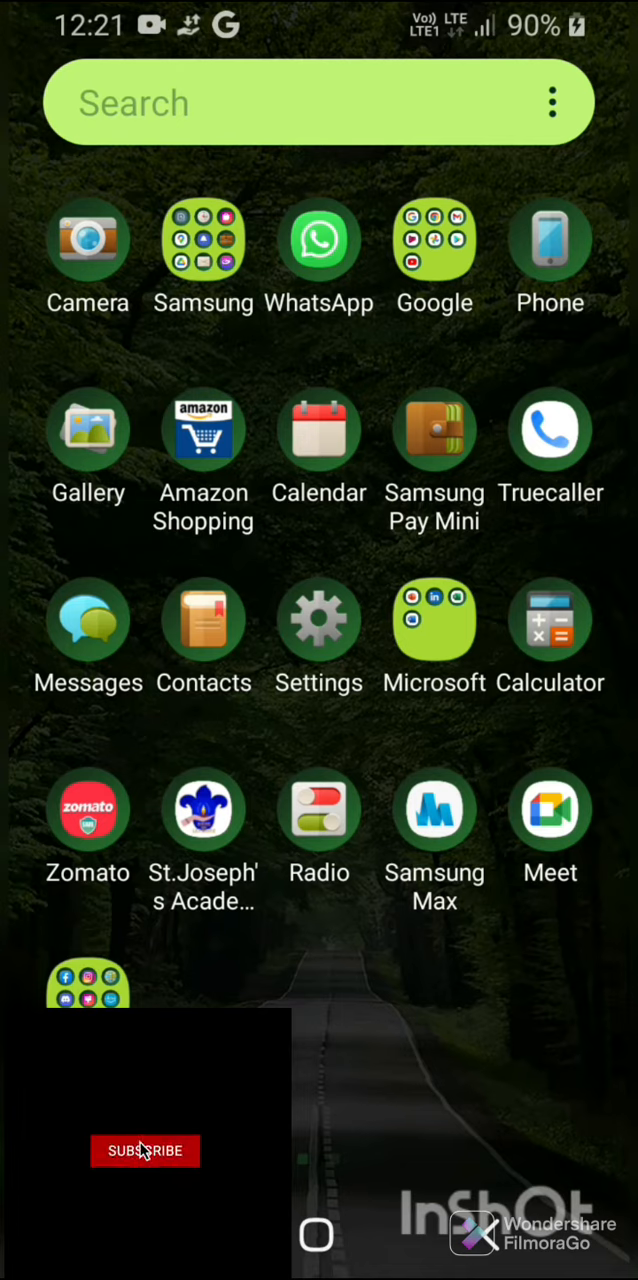
pyautogui.click(145, 1151)
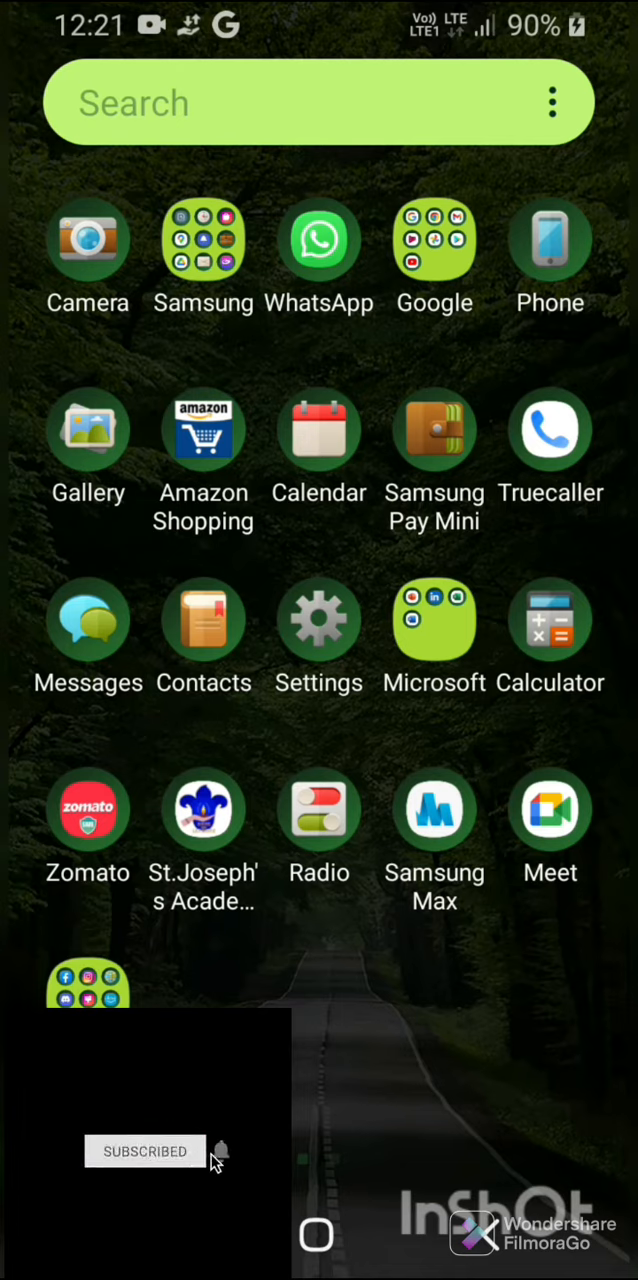
pyautogui.click(220, 1151)
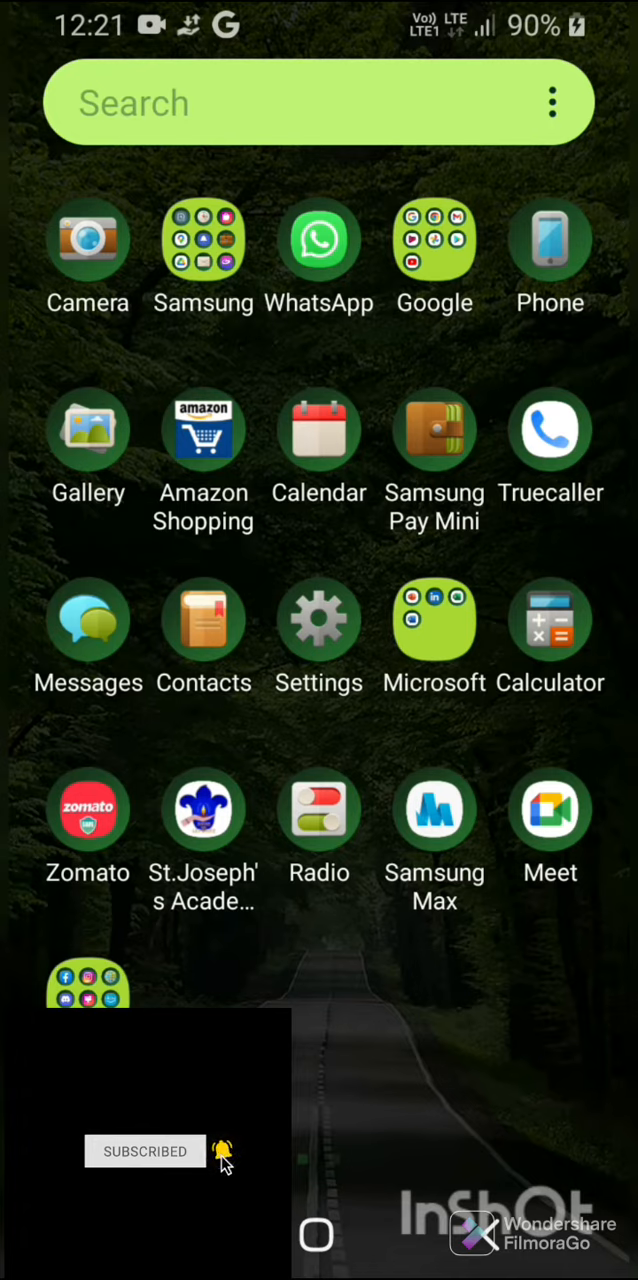
pyautogui.click(318, 620)
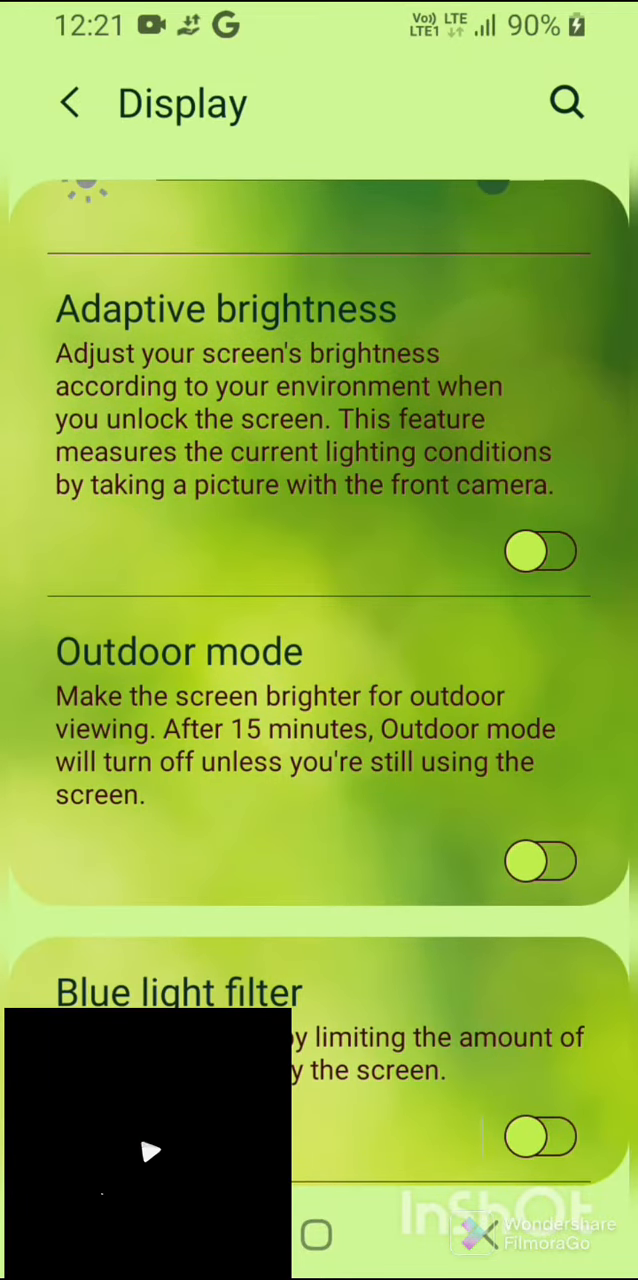
# Switch the Outdoor mode toggle on, leaving brightness near maximum
pyautogui.click(540, 861)
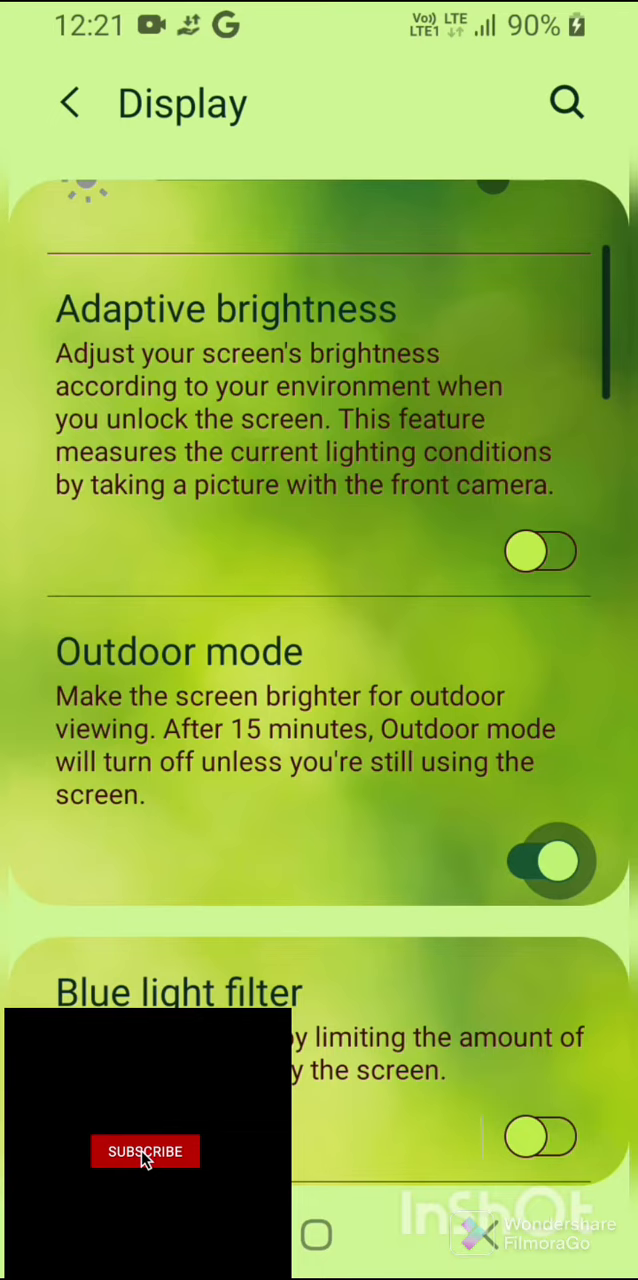
pyautogui.click(145, 1151)
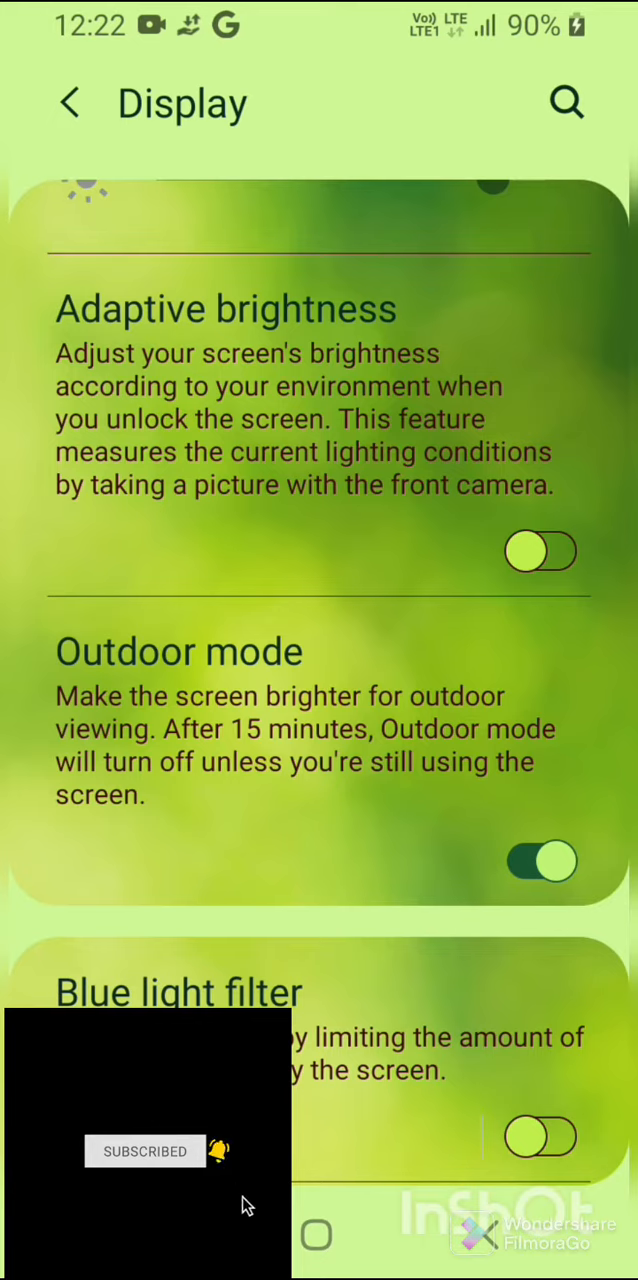
pyautogui.moveTo(247, 1205)
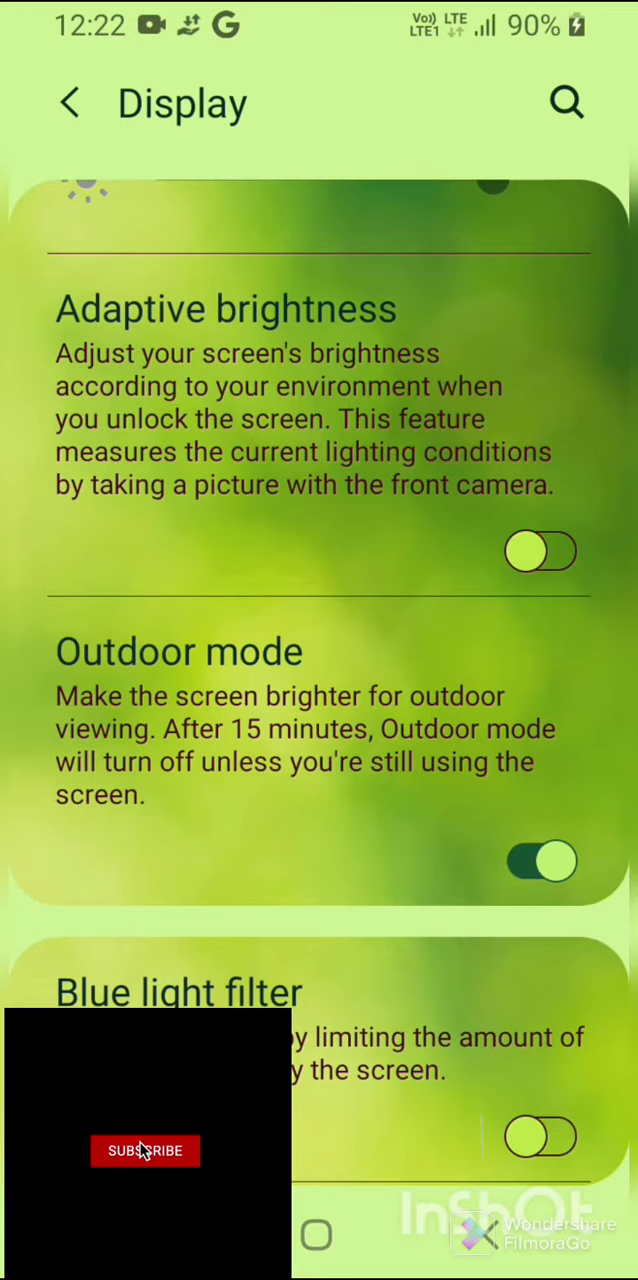
pyautogui.click(145, 1150)
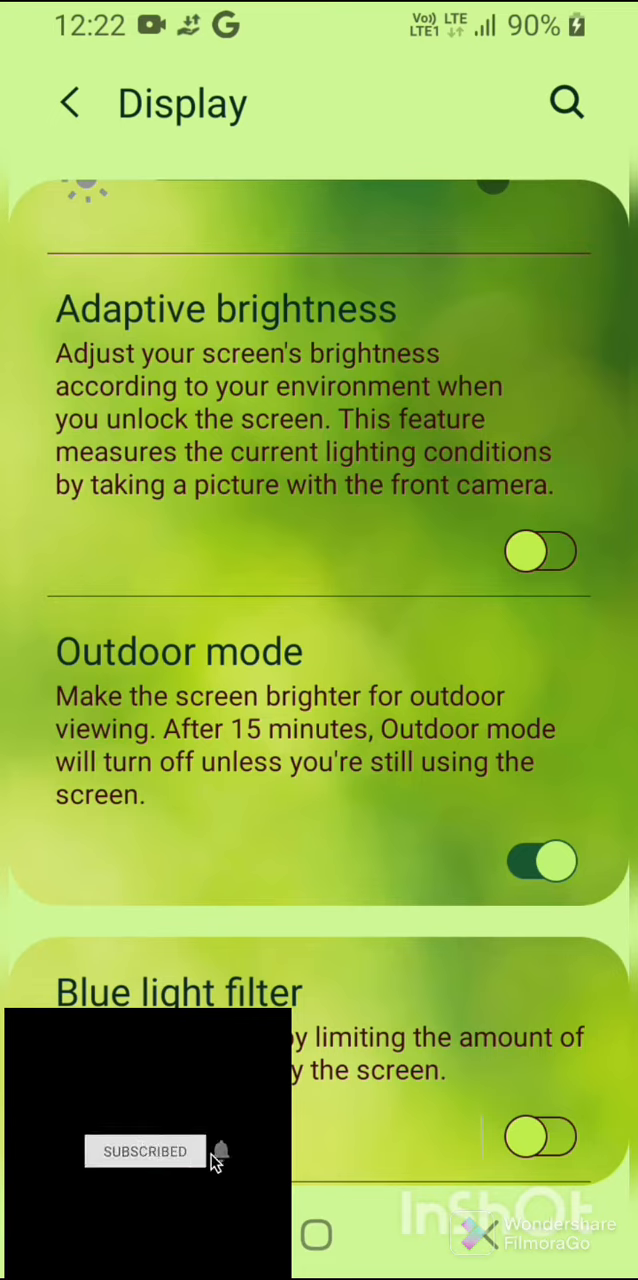
pyautogui.click(222, 1150)
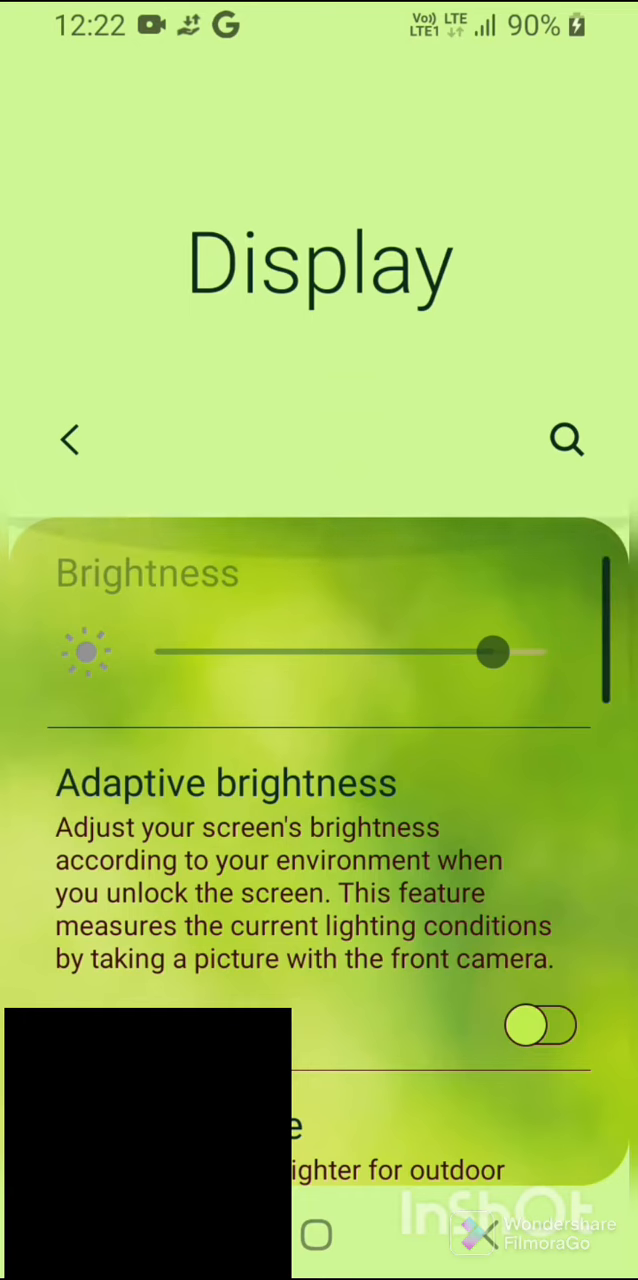
# Scroll to the top and drag the Brightness slider from lowest to fully right
pyautogui.scroll(3)
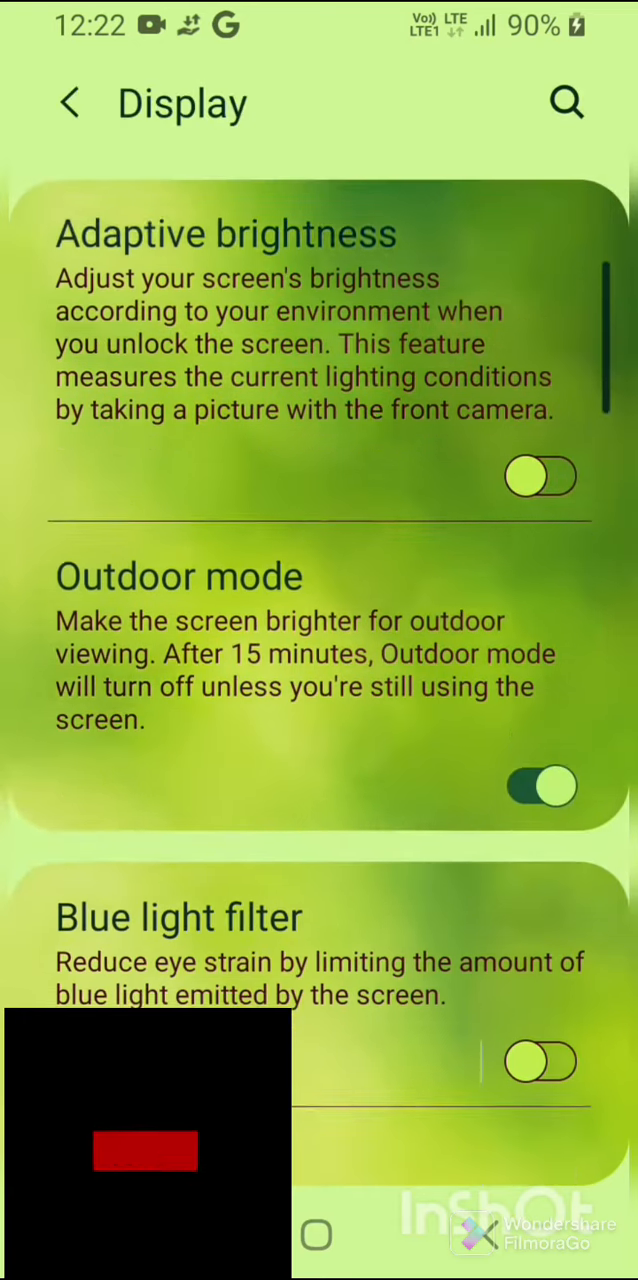
pyautogui.scroll(3)
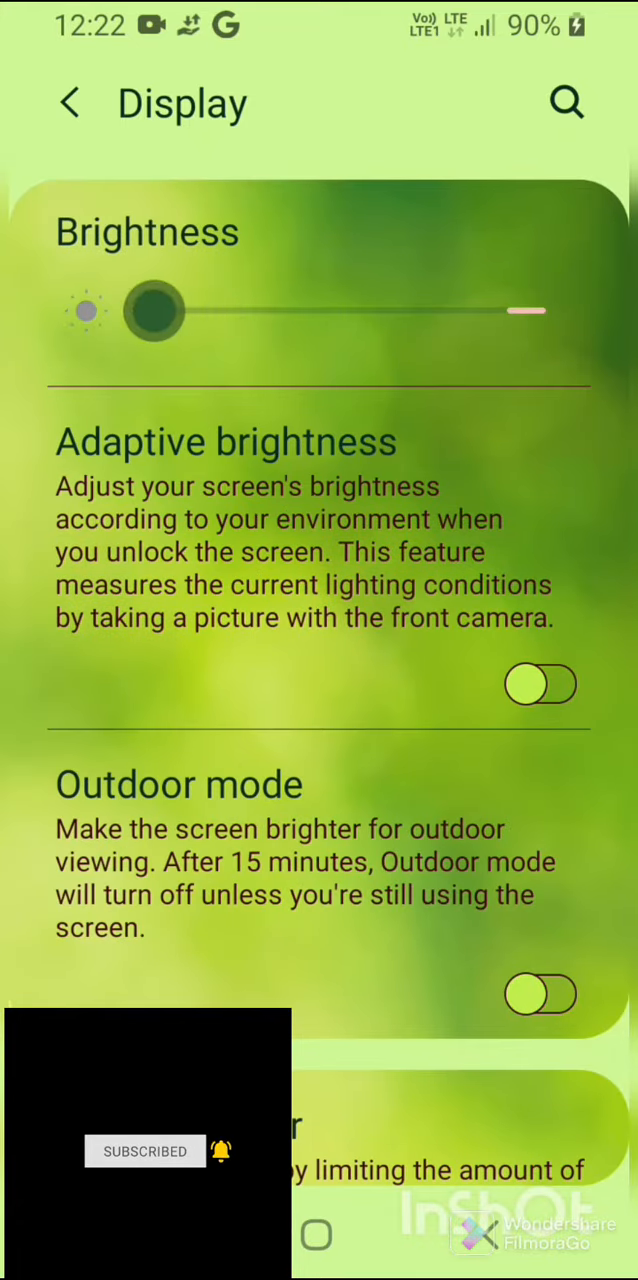
pyautogui.moveTo(155, 311); pyautogui.dragTo(400, 311)
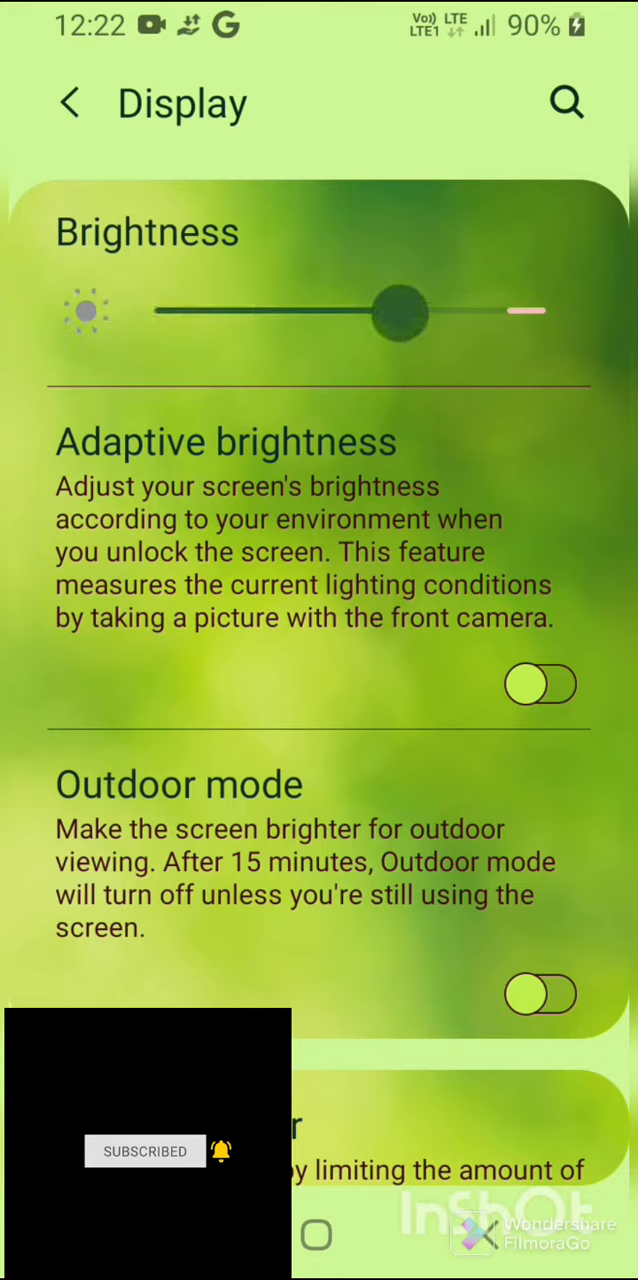
pyautogui.moveTo(400, 311); pyautogui.dragTo(490, 311)
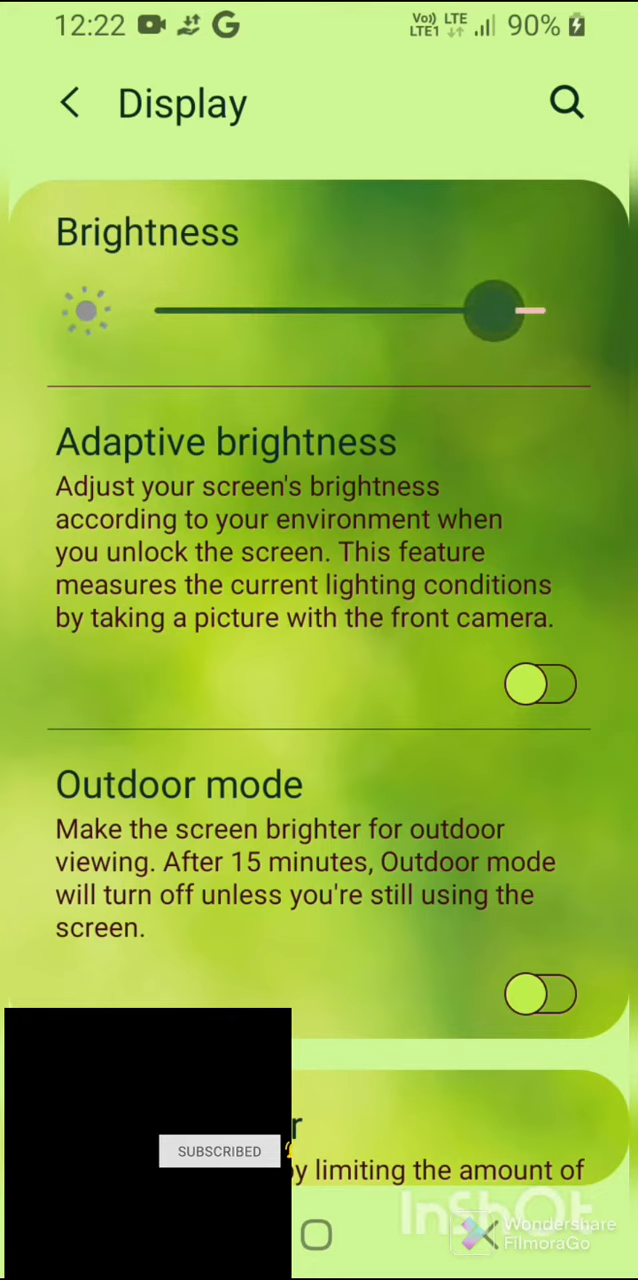
pyautogui.moveTo(490, 310); pyautogui.dragTo(545, 310)
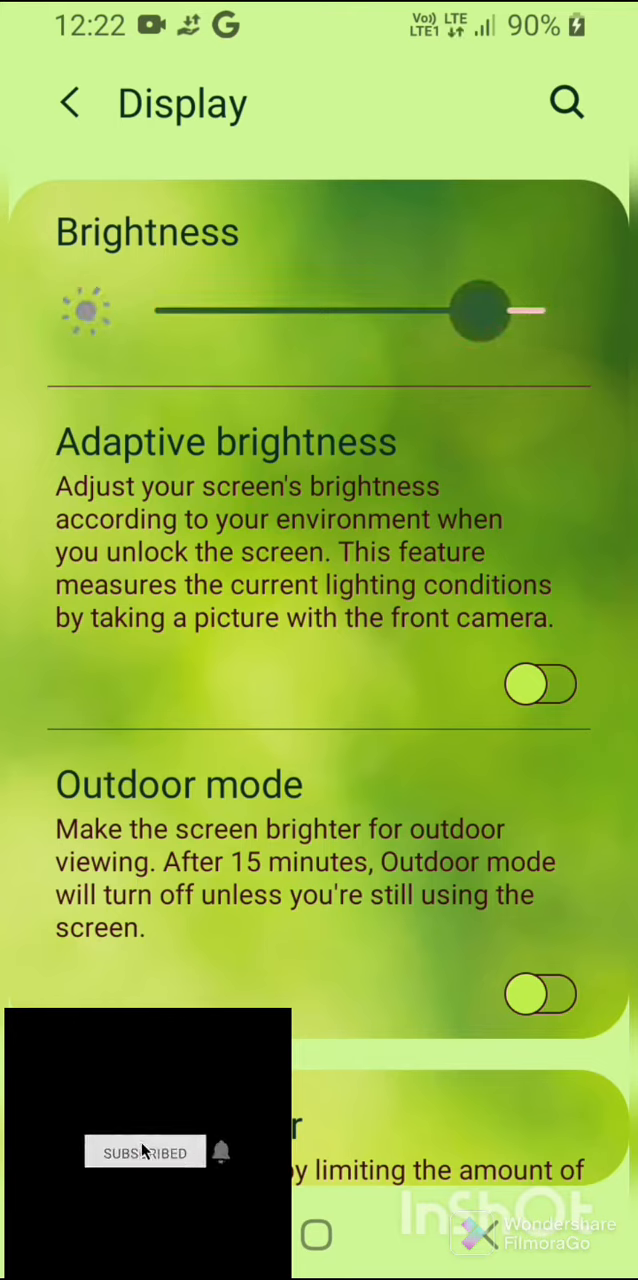
pyautogui.scroll(3)
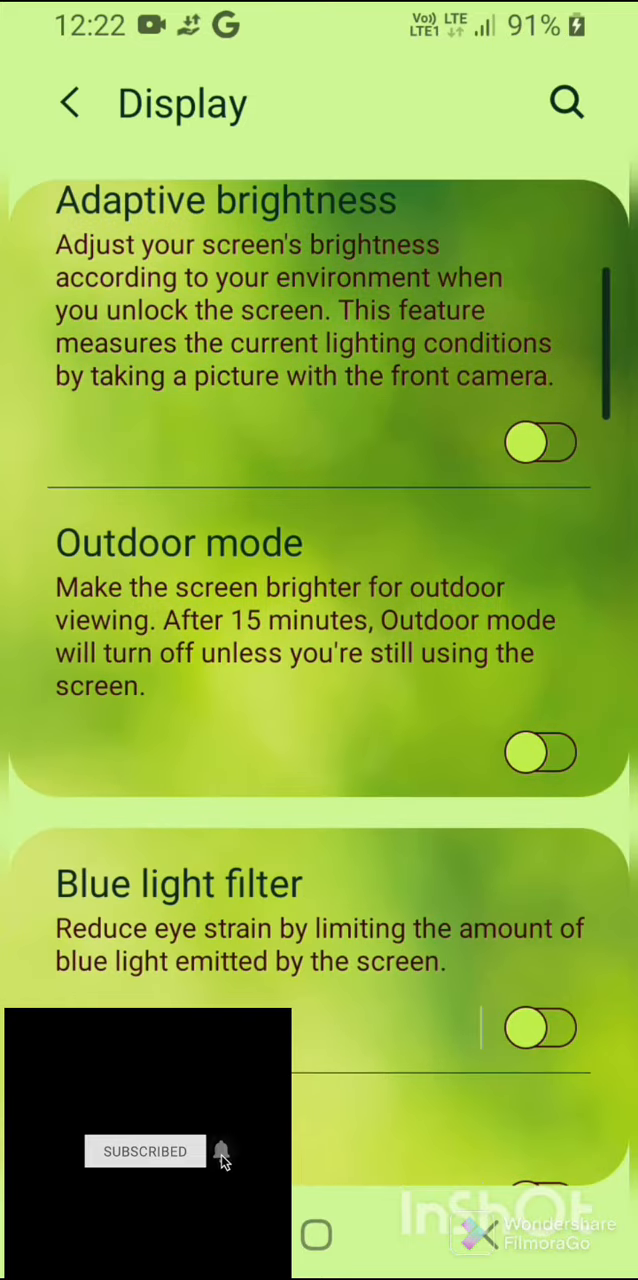
# Re-enable the Outdoor mode toggle on the Display page, then return to the lock screen
pyautogui.click(540, 752)
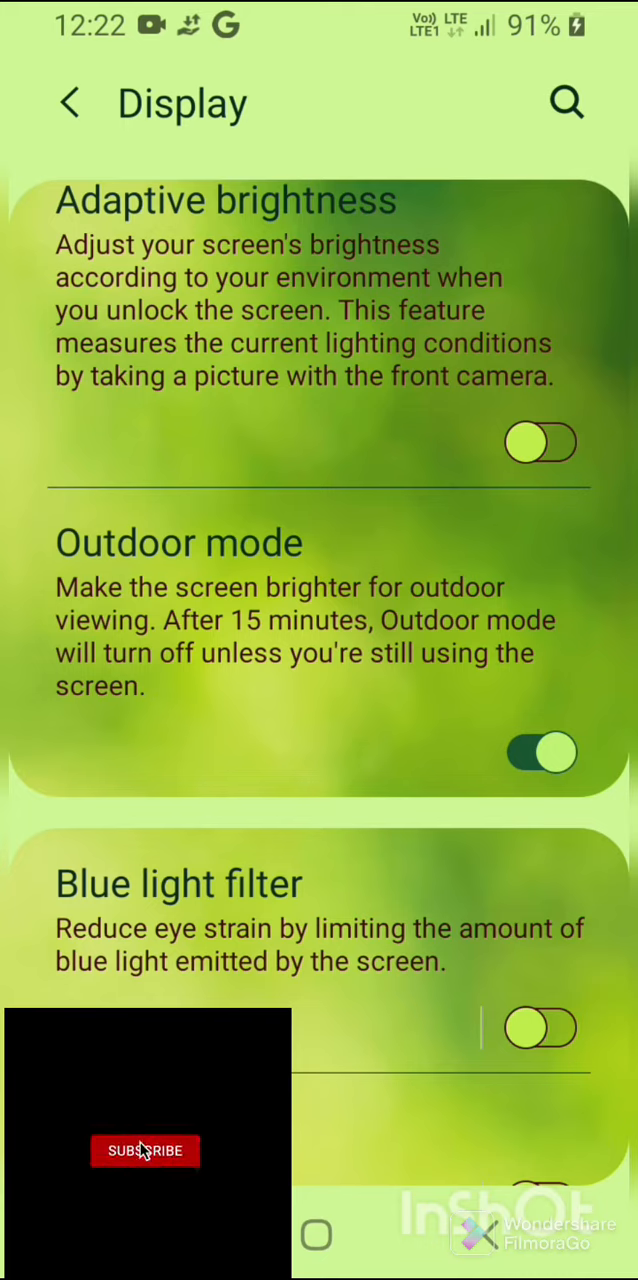
pyautogui.click(145, 1150)
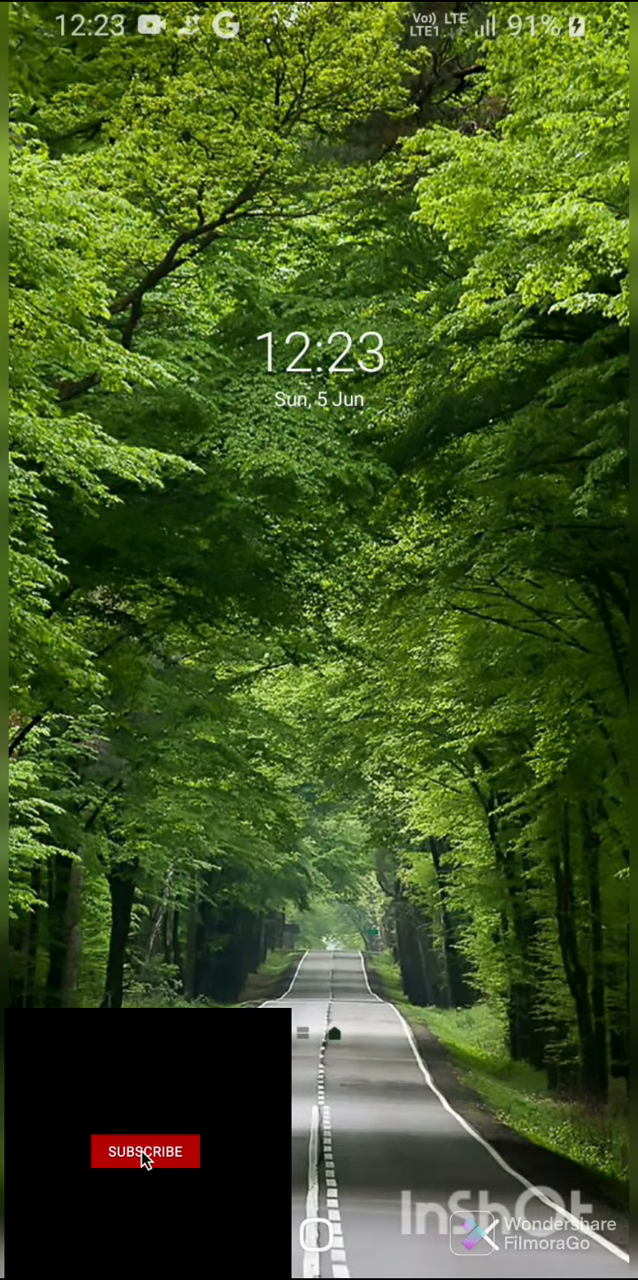
pyautogui.click(145, 1151)
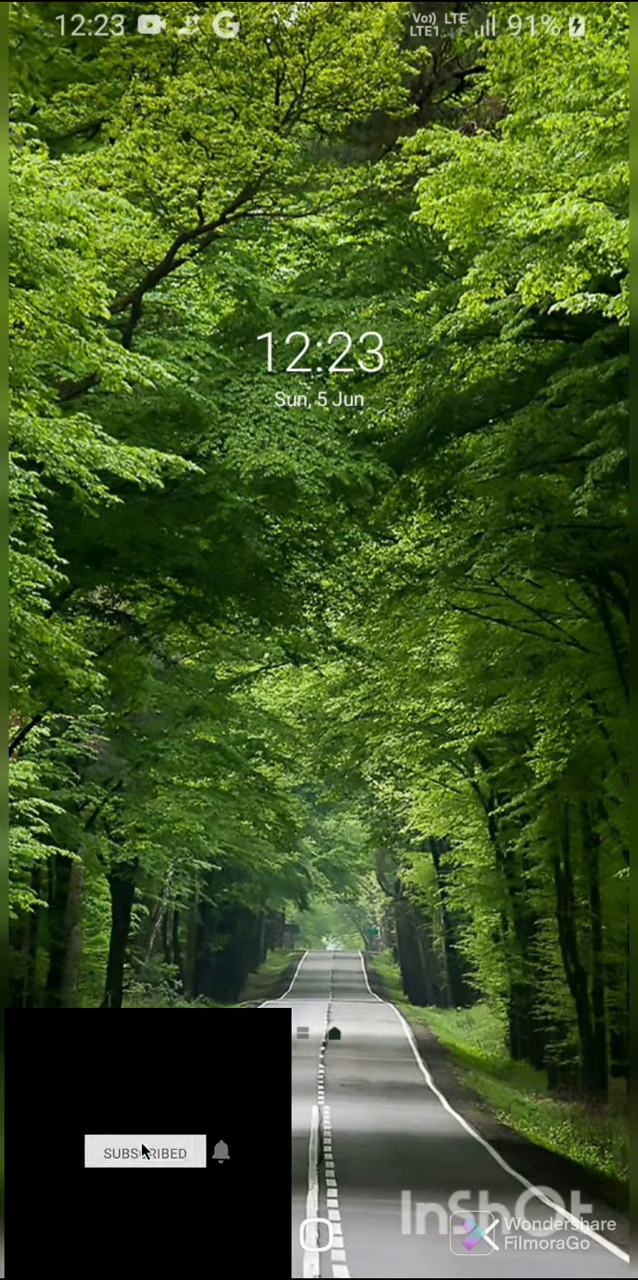